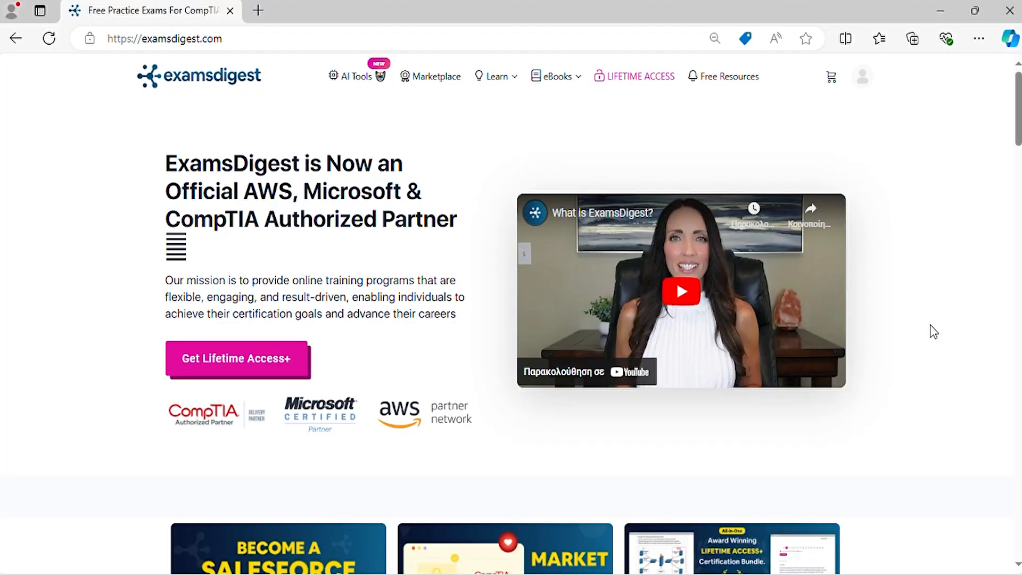
Step: Scroll the ExamsDigest homepage and browse all paths to see the 51-simulator catalogue
scroll(down, 3)
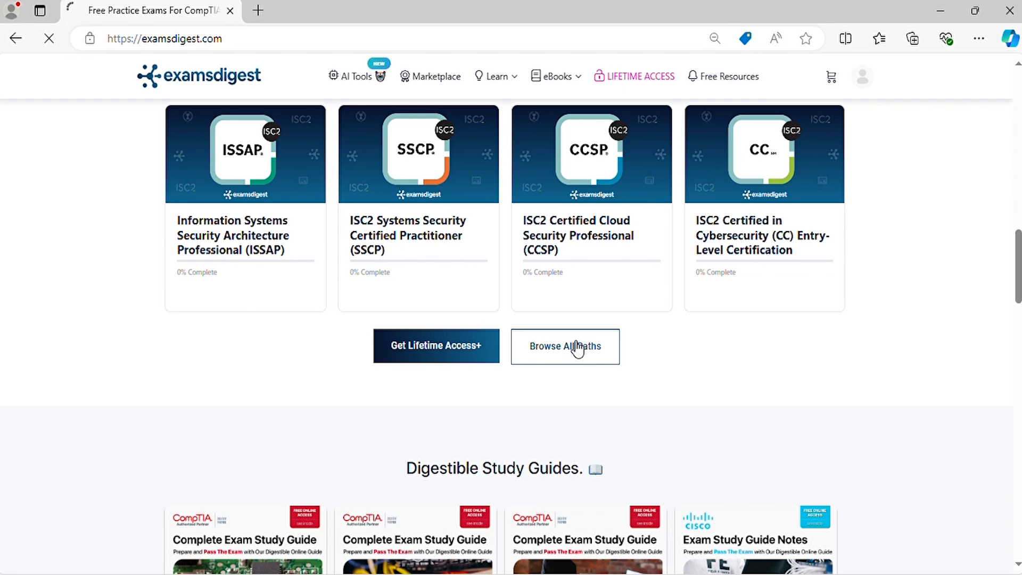
click(565, 346)
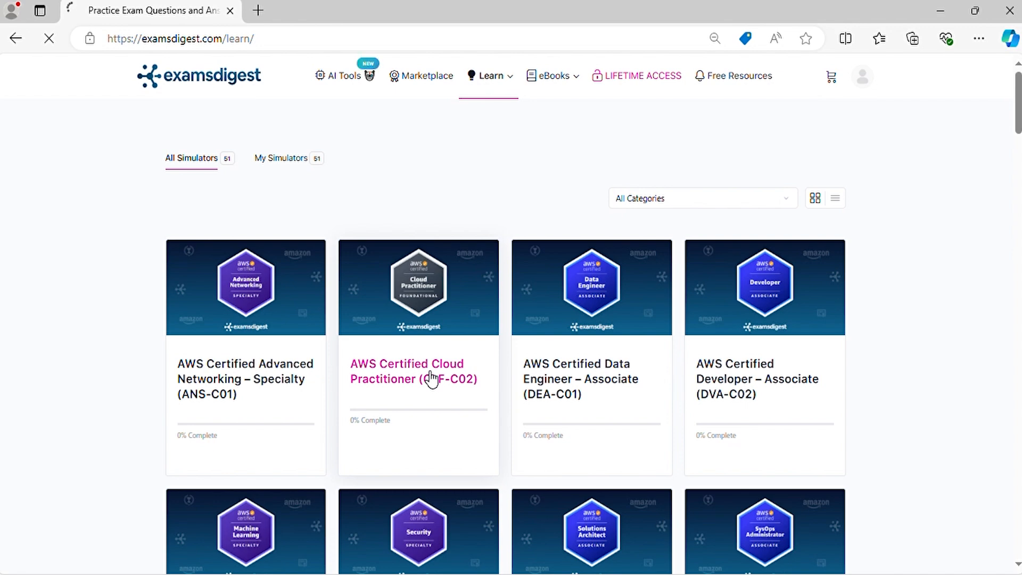
Step: Open the AWS Cloud Practitioner (CLF-C02) course and its Domain 1: Cloud Concepts chapter
click(413, 371)
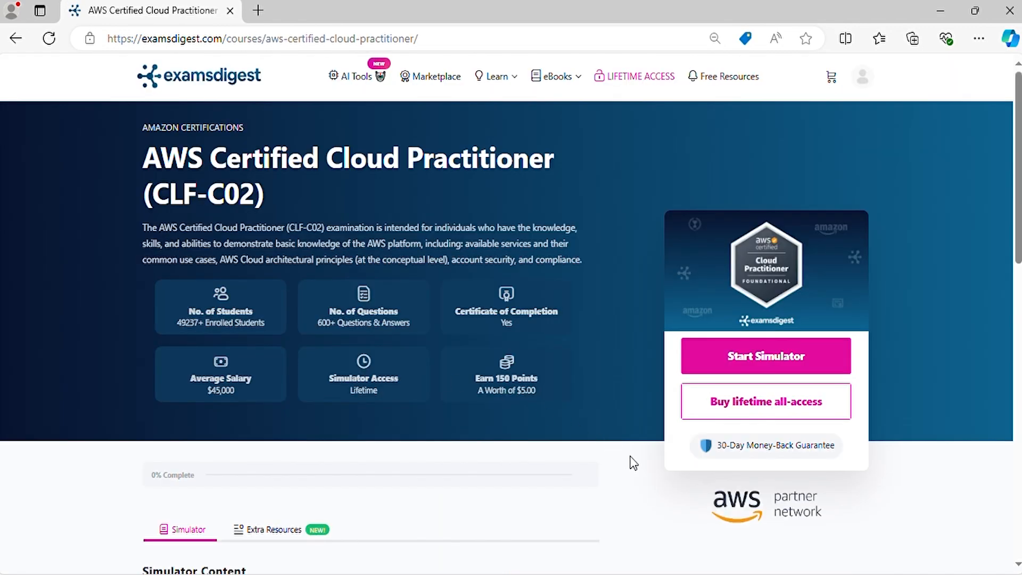
scroll(down, 3)
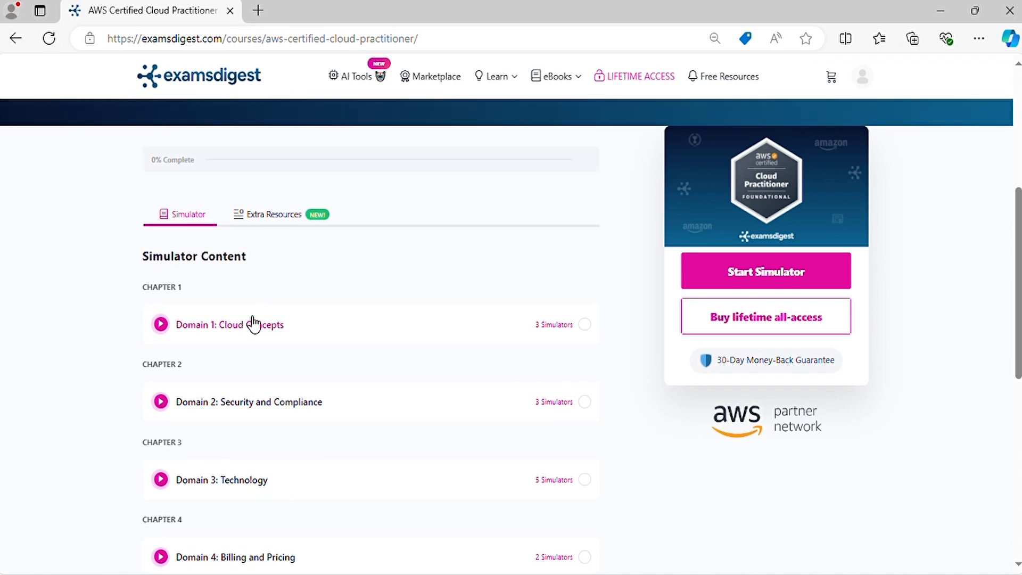
click(251, 325)
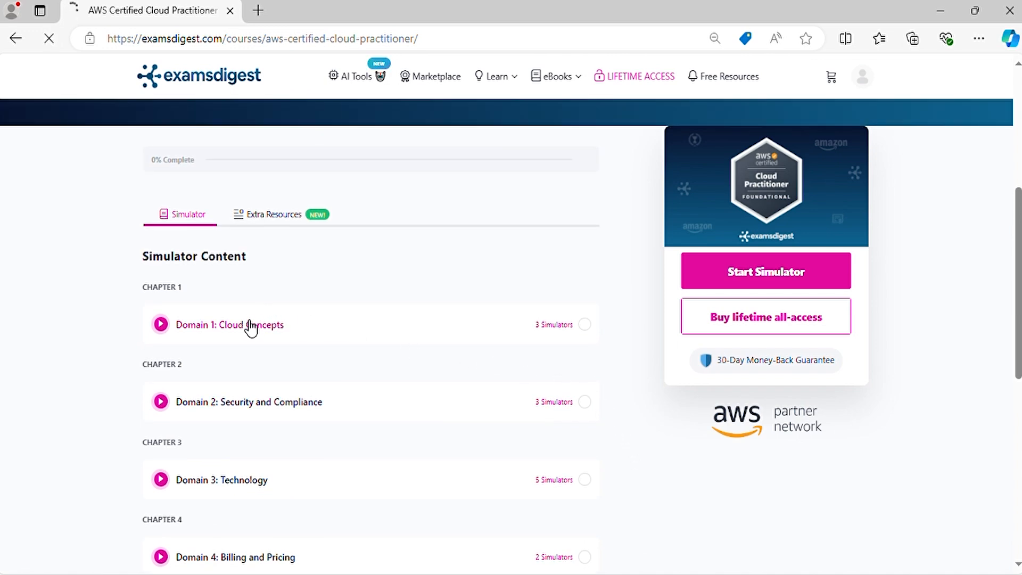
Step: Open the Domain 1: Cloud Concepts lesson and its Cloud Concepts – Part A (NEW) quiz
click(228, 325)
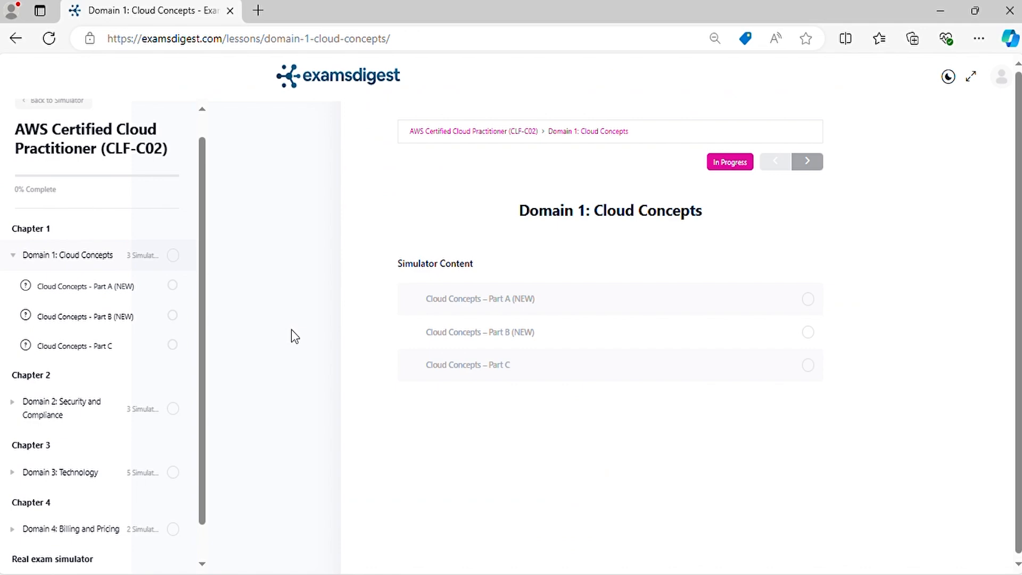
click(501, 299)
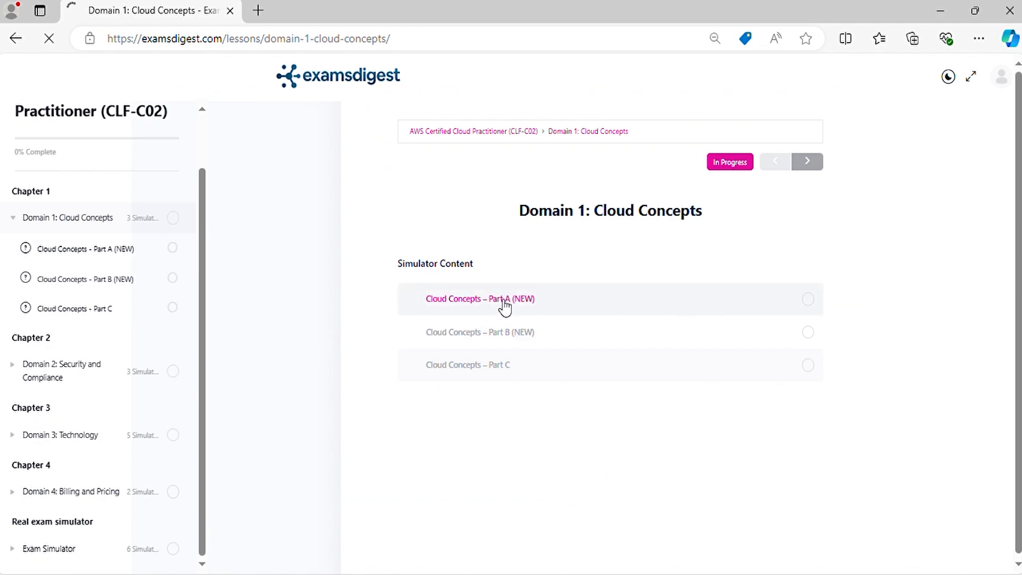
click(476, 298)
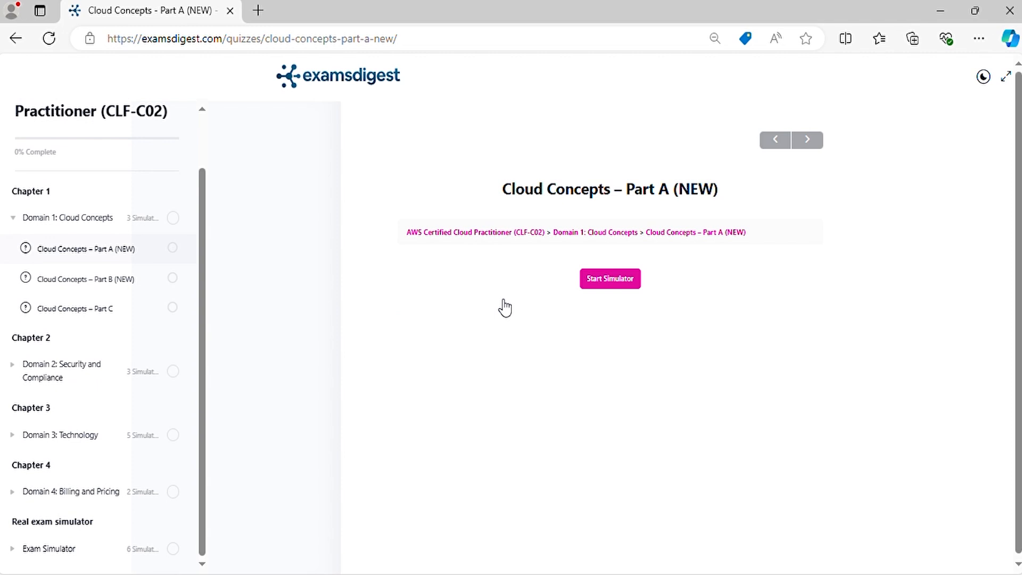
mouse_move(624, 287)
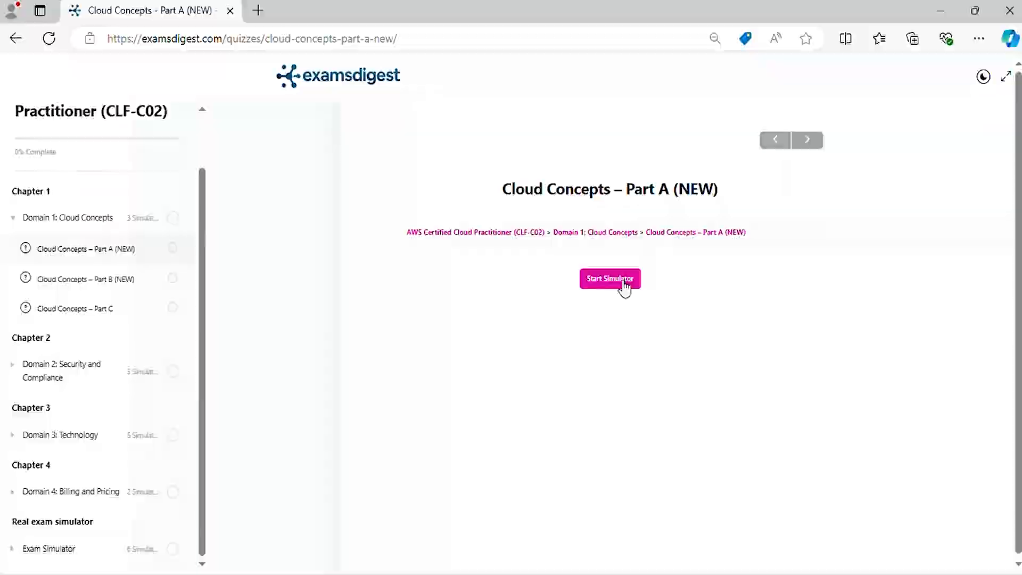
Step: Start the Part A simulator and submit answers to questions 3 and 4, reaching question 5
click(610, 278)
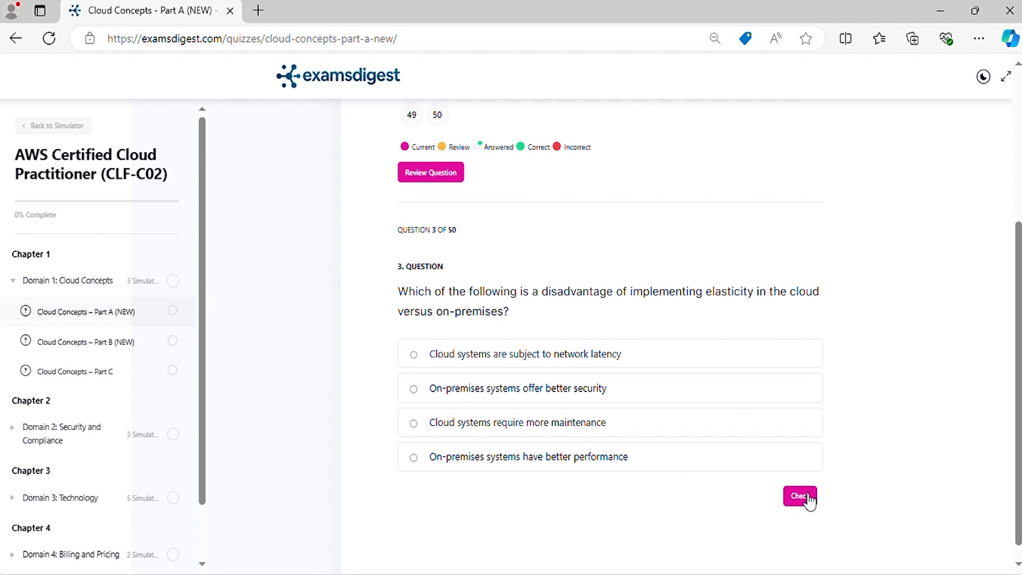
click(799, 497)
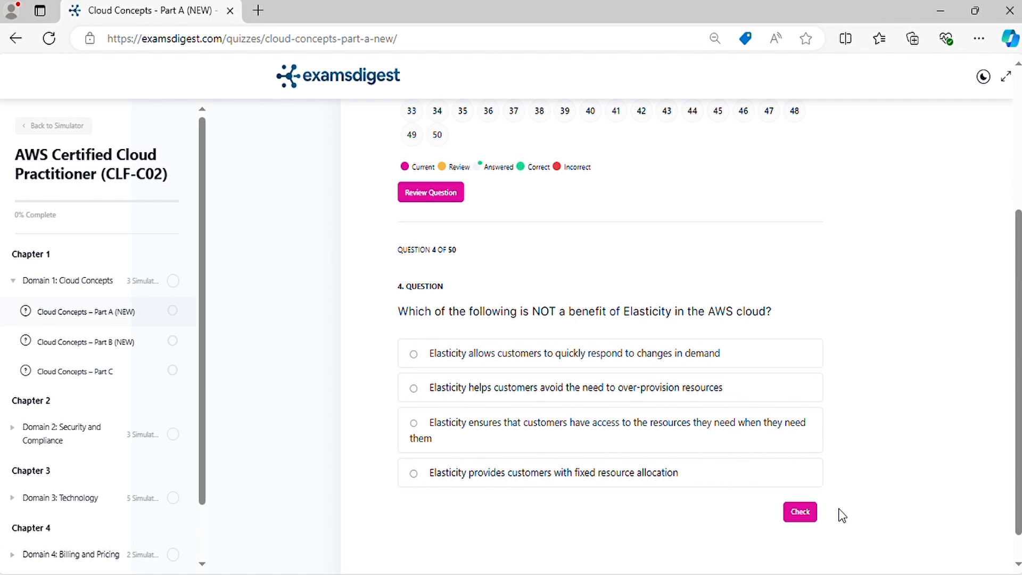
mouse_move(802, 520)
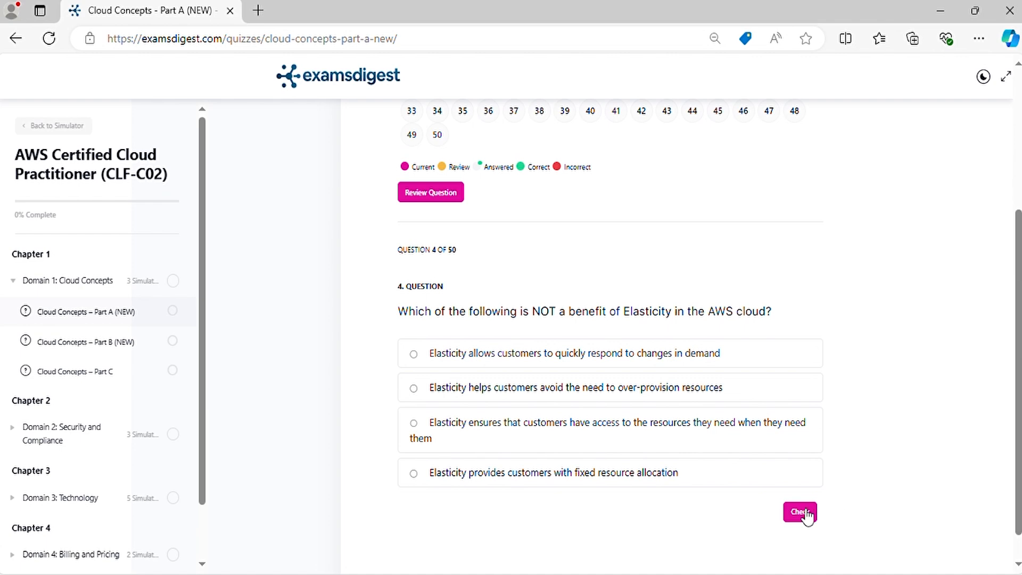
click(799, 513)
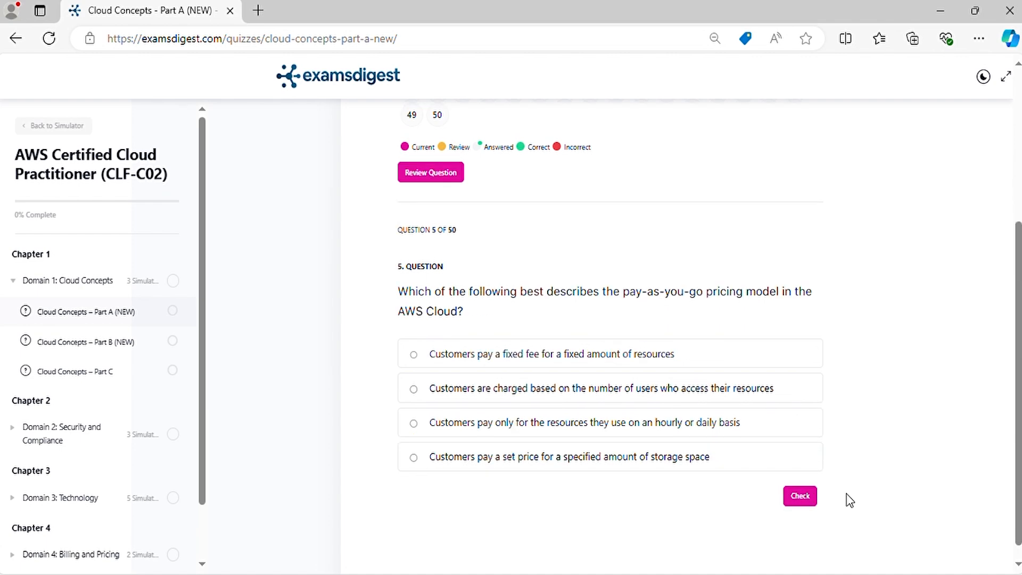